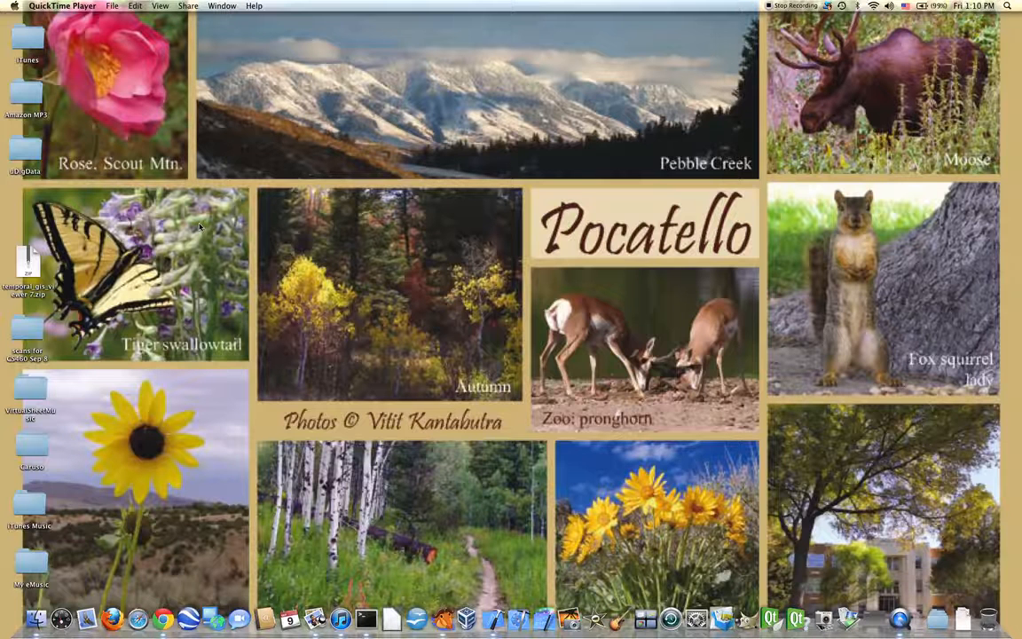
pyautogui.moveTo(237, 301)
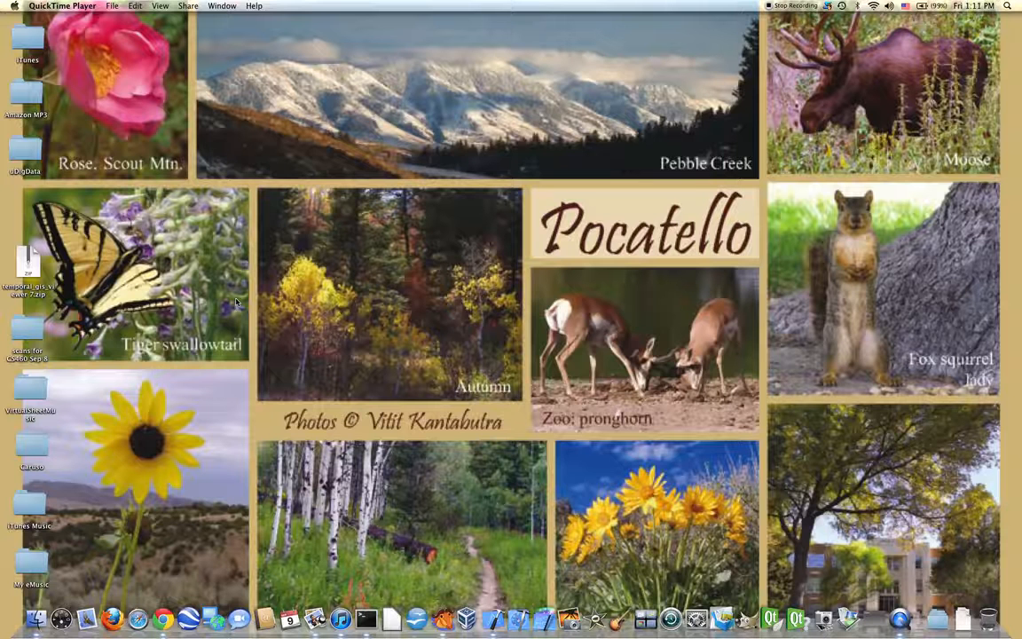
pyautogui.moveTo(248, 351)
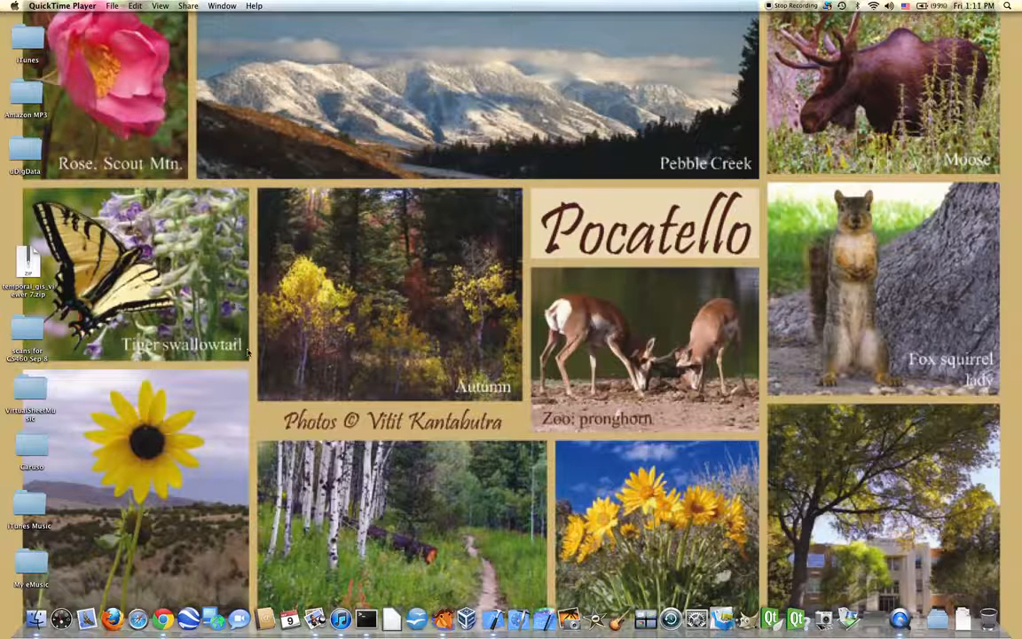
pyautogui.moveTo(275, 359)
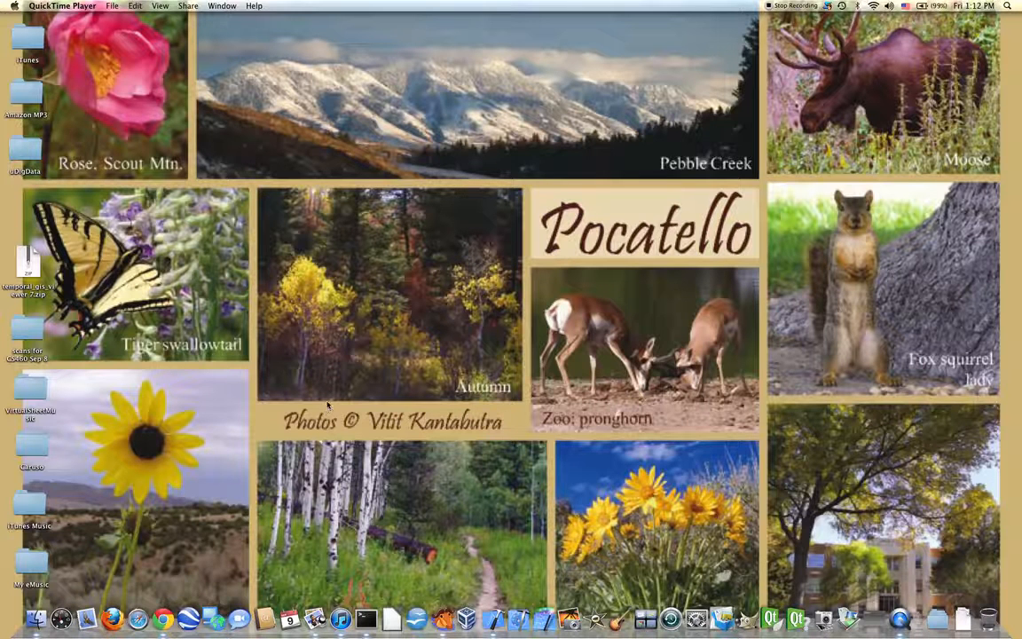
pyautogui.moveTo(273, 457)
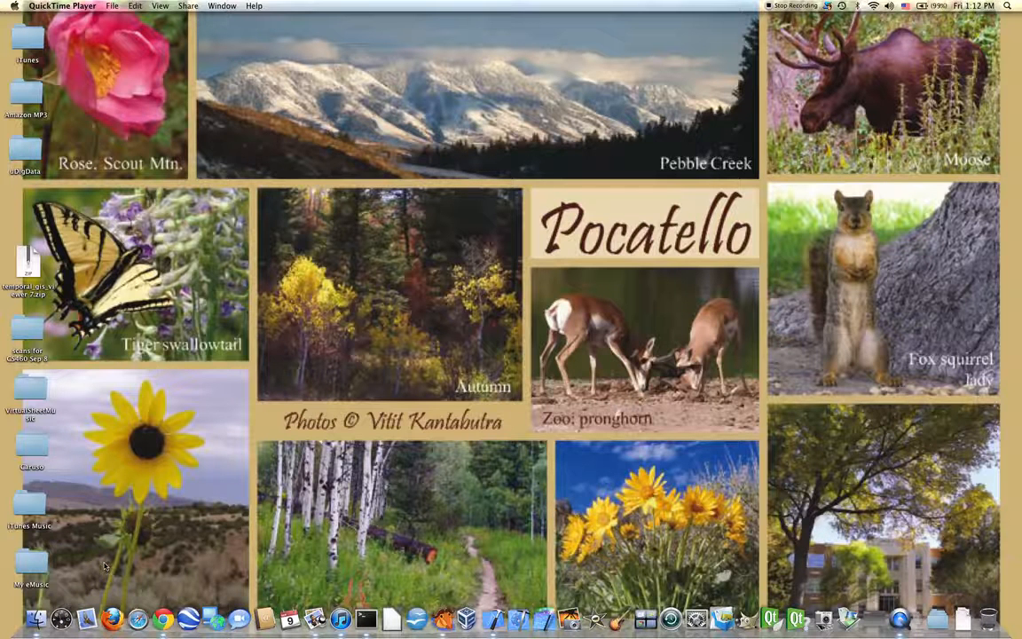
pyautogui.moveTo(74, 596)
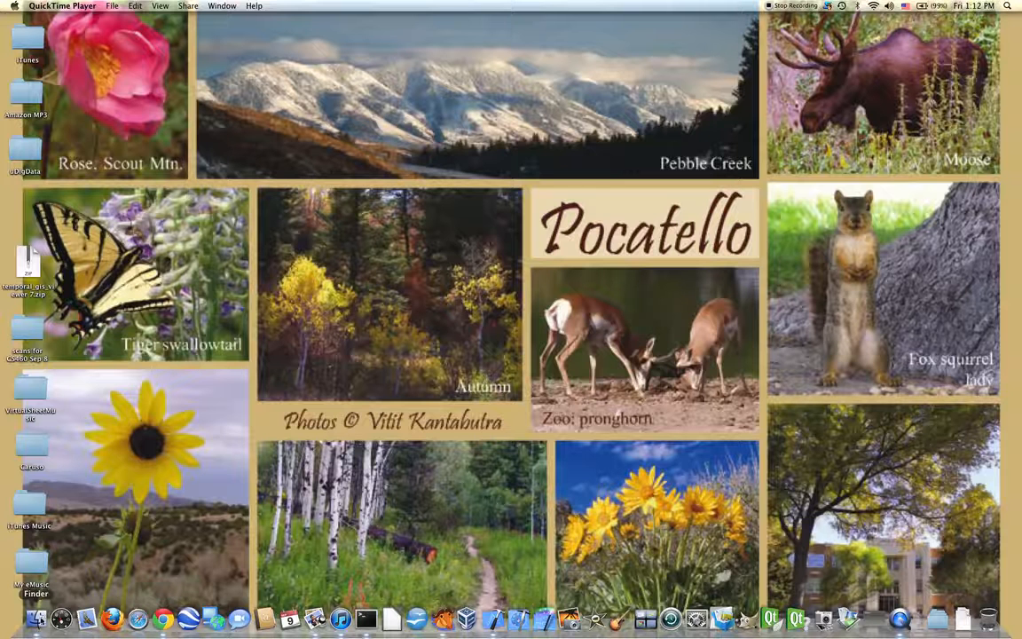
# Browse to the IberianViewerAug2011 folder in Finder and select the IberianViewerAug2011 application
pyautogui.click(37, 618)
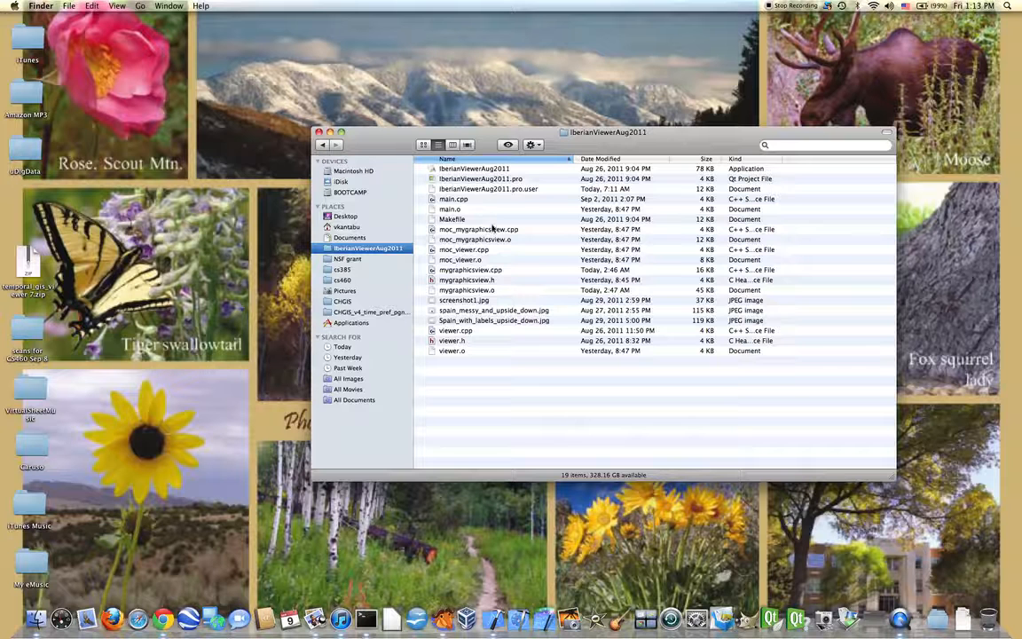
pyautogui.moveTo(495, 246)
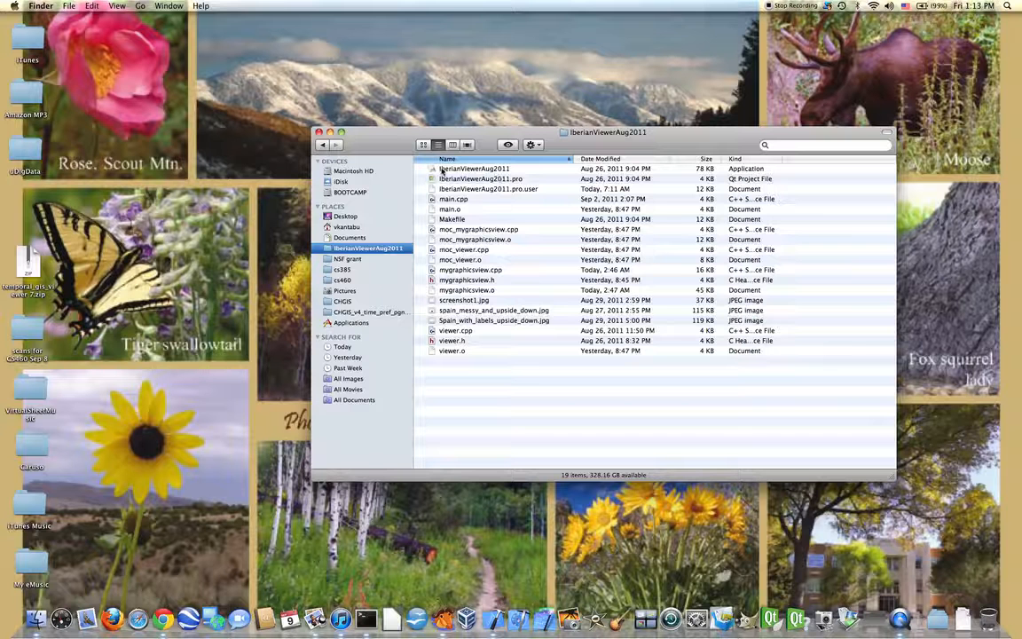
pyautogui.click(474, 168)
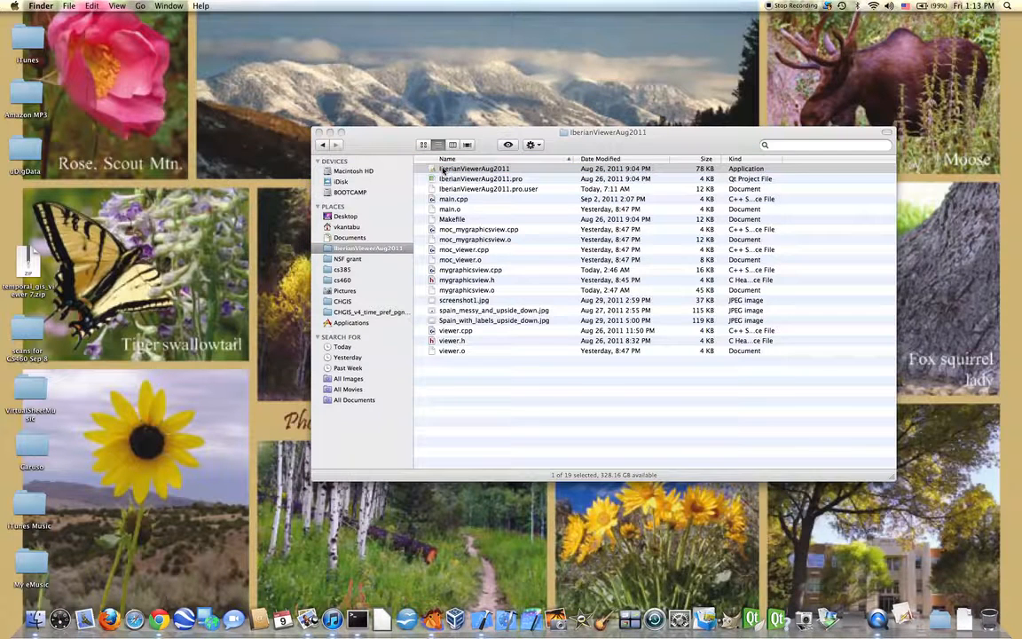
# Launch the viewer and load the csv file of Iberian place points via Read csv File
pyautogui.doubleClick(473, 168)
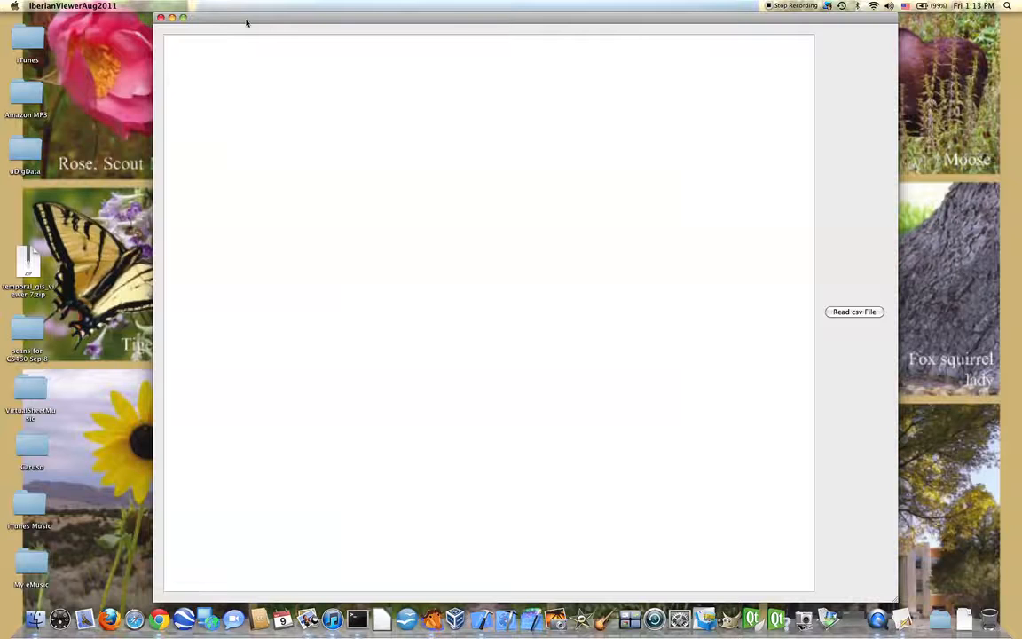
pyautogui.moveTo(841, 224)
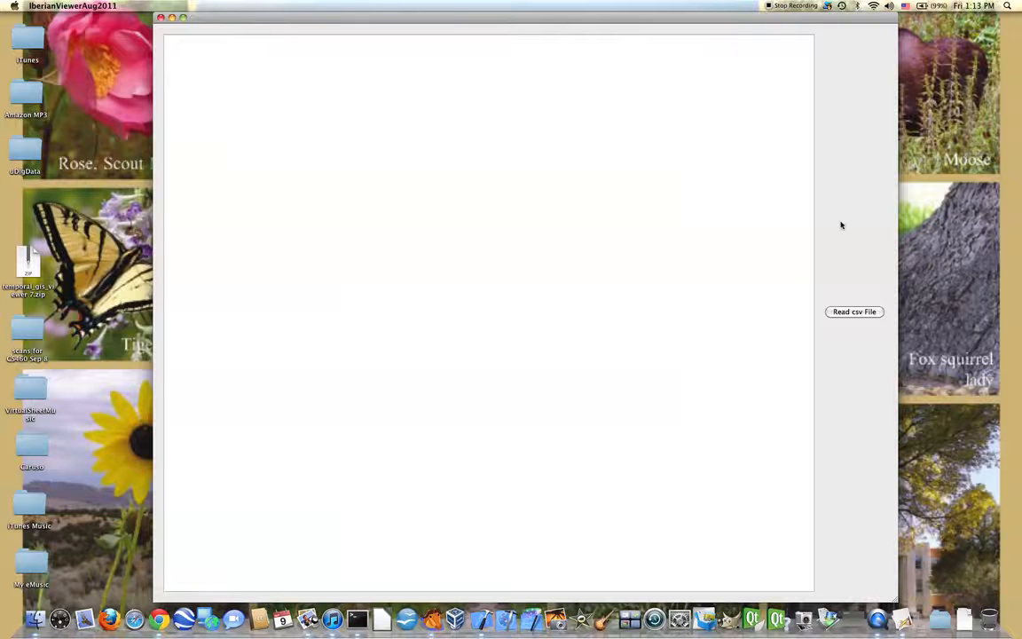
pyautogui.moveTo(844, 224)
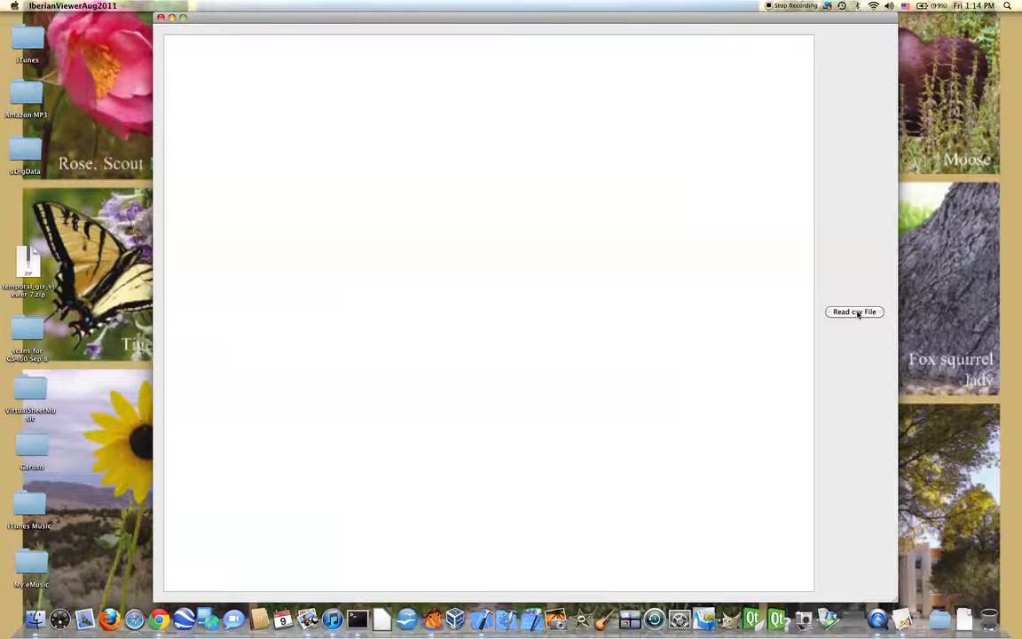
pyautogui.moveTo(887, 277)
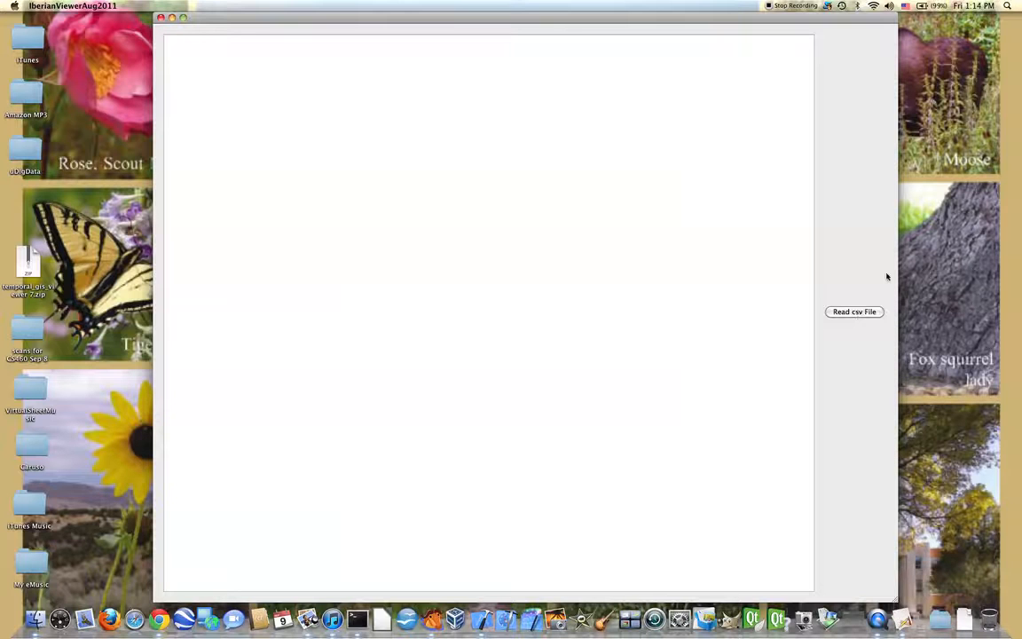
pyautogui.moveTo(830, 87)
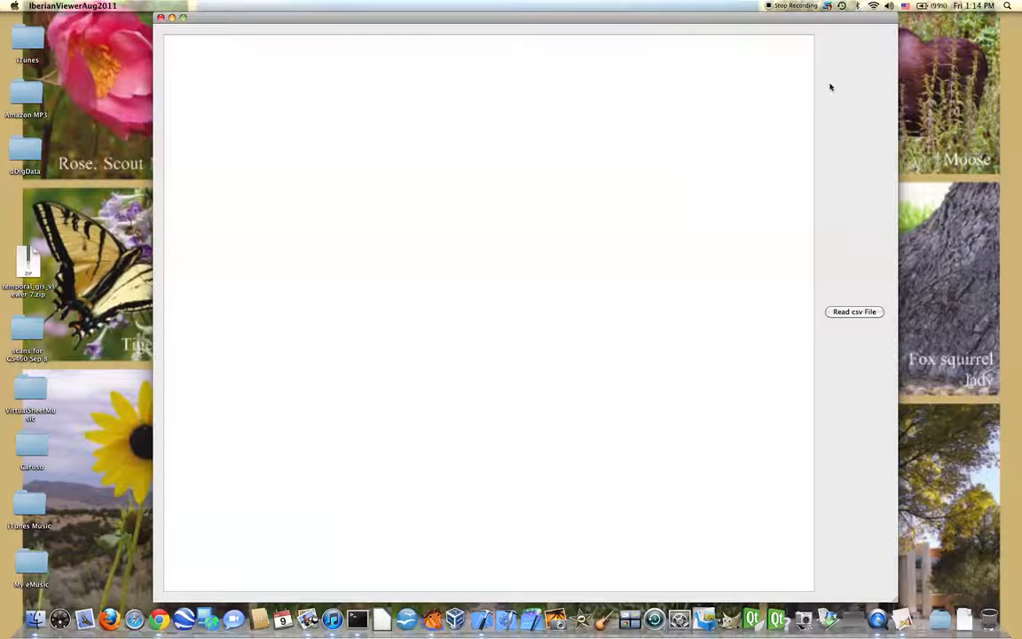
pyautogui.moveTo(865, 101)
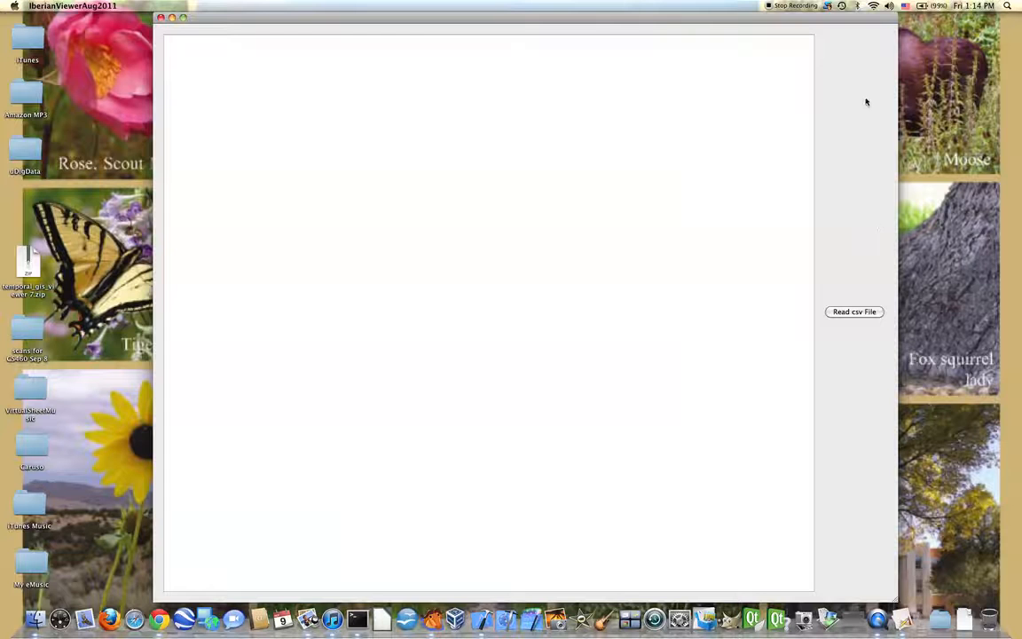
pyautogui.moveTo(851, 234)
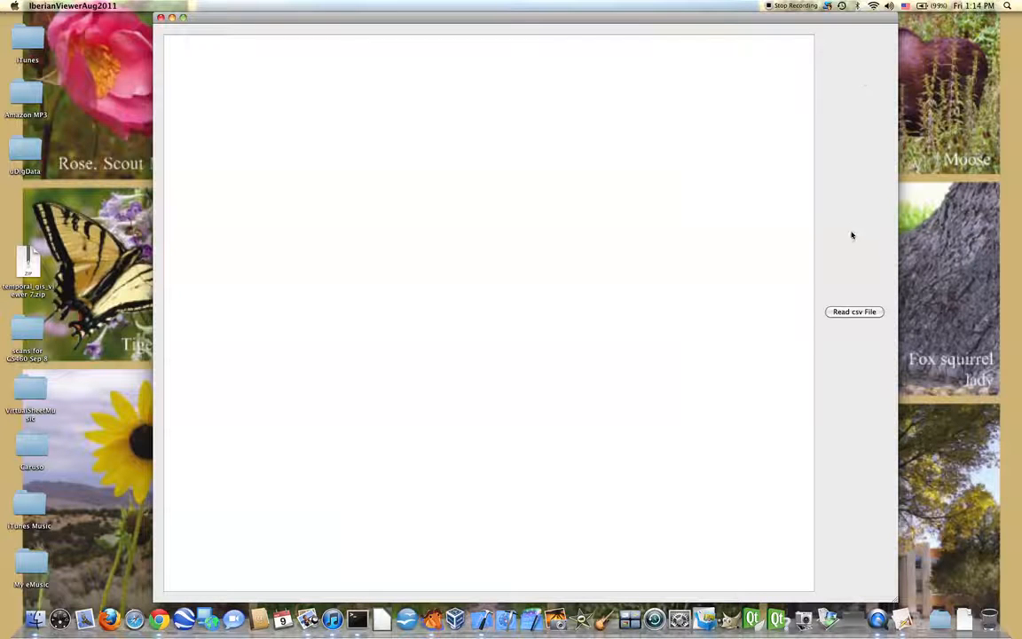
pyautogui.moveTo(851, 82)
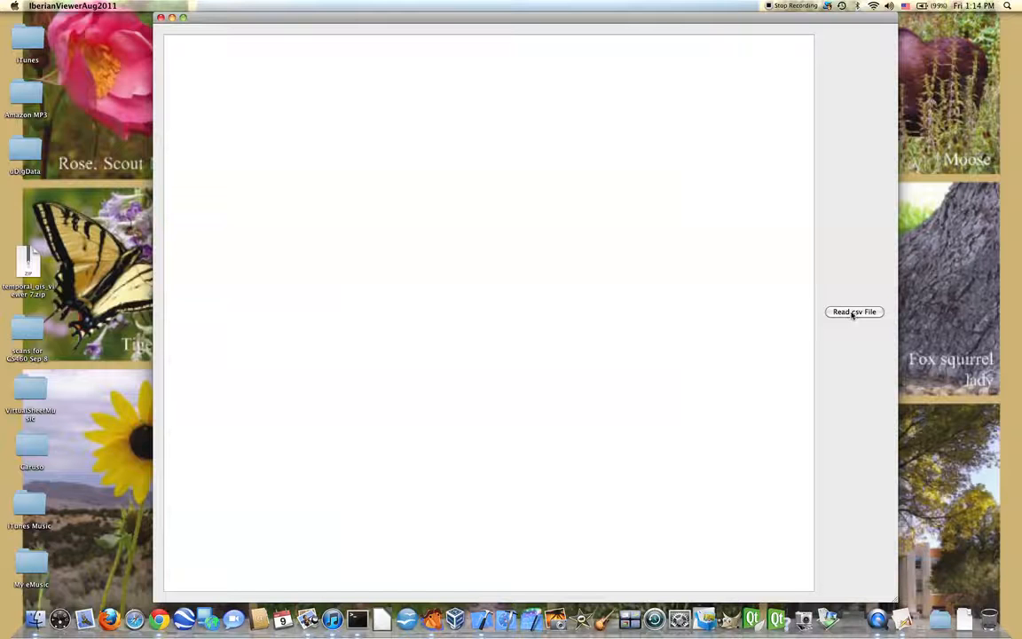
pyautogui.click(854, 312)
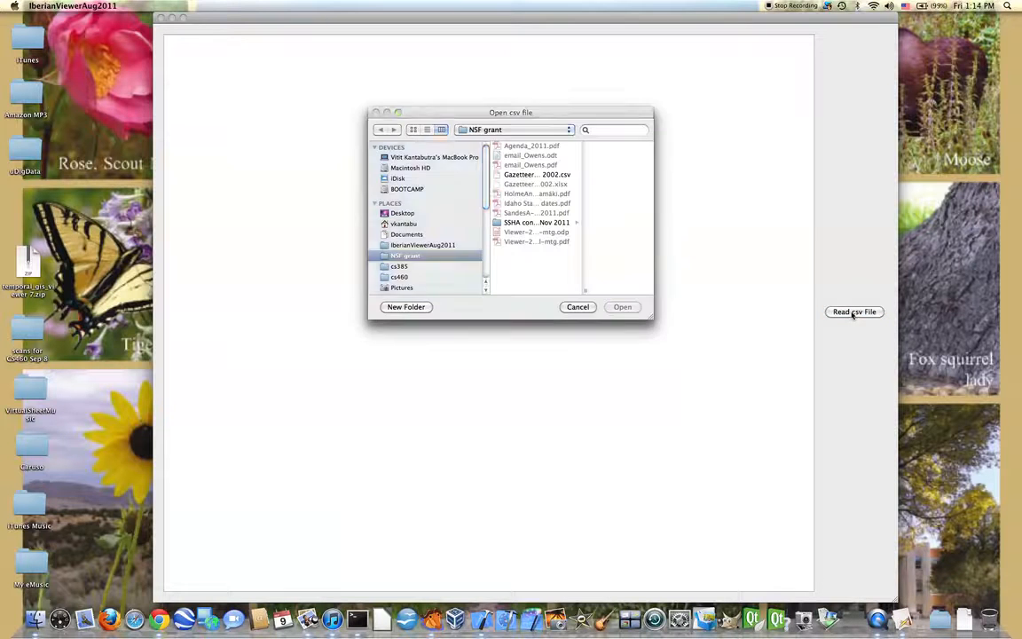
pyautogui.click(621, 305)
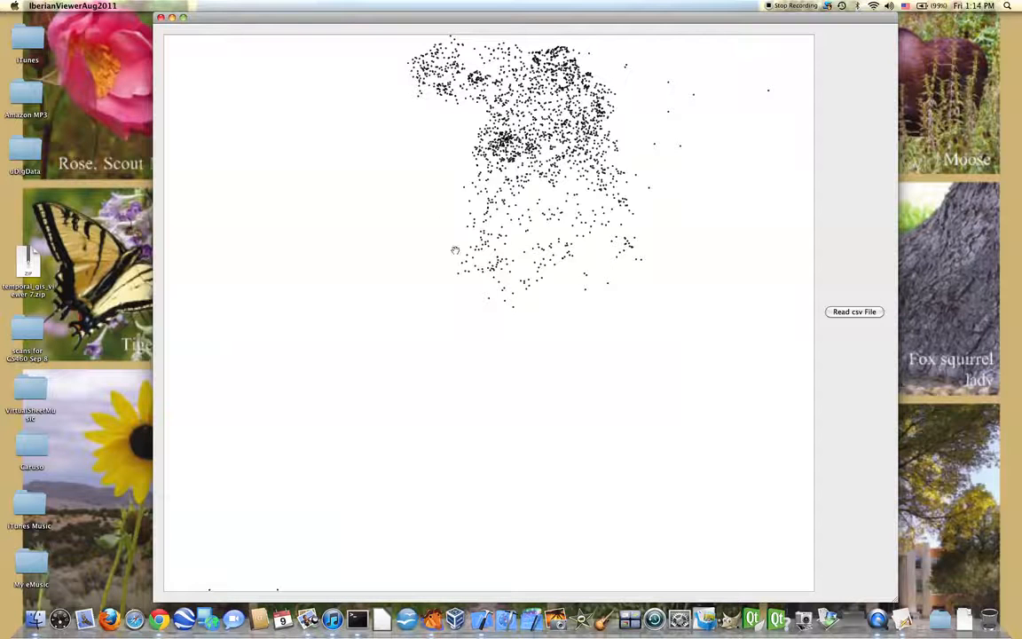
pyautogui.moveTo(319, 479)
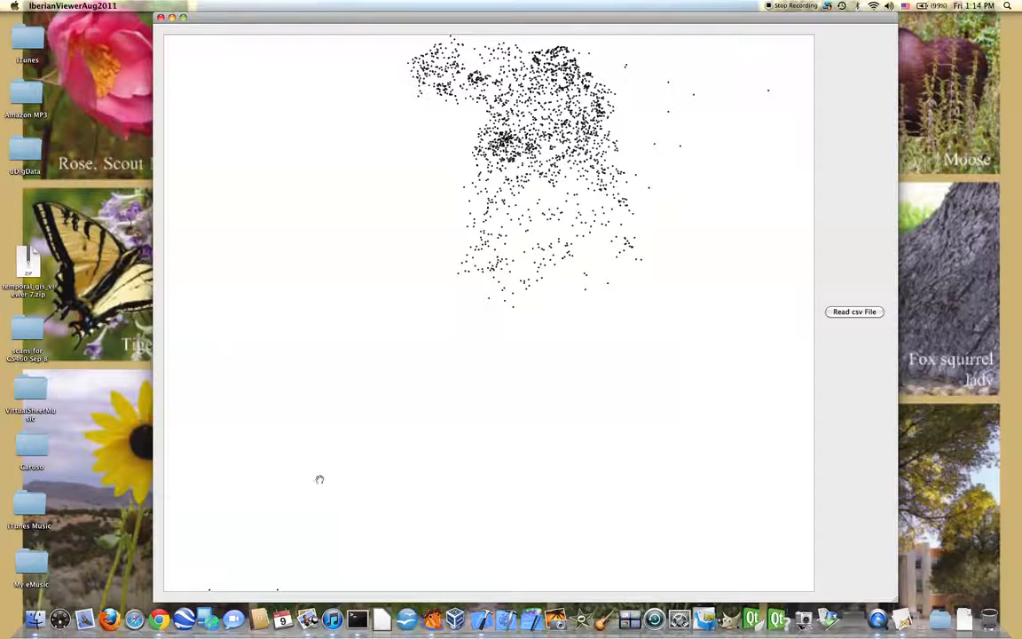
pyautogui.moveTo(221, 589)
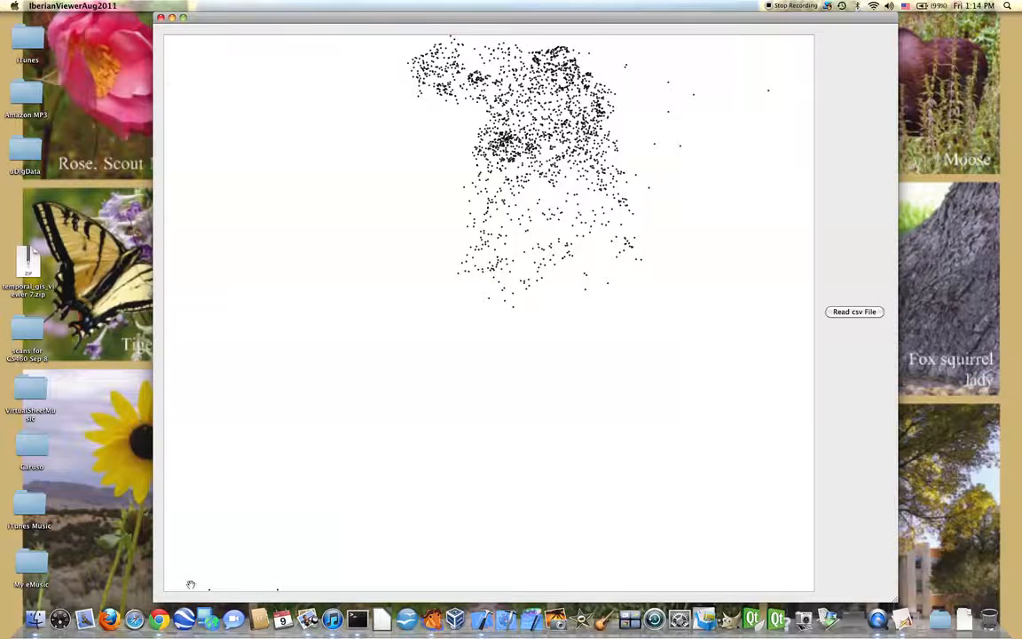
pyautogui.moveTo(302, 557)
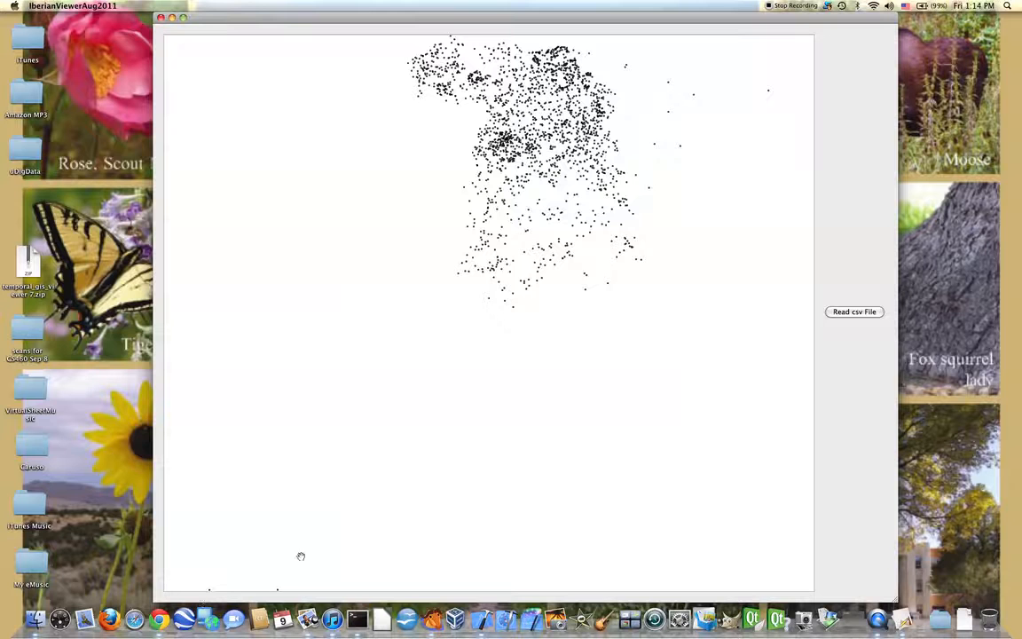
pyautogui.moveTo(500, 241)
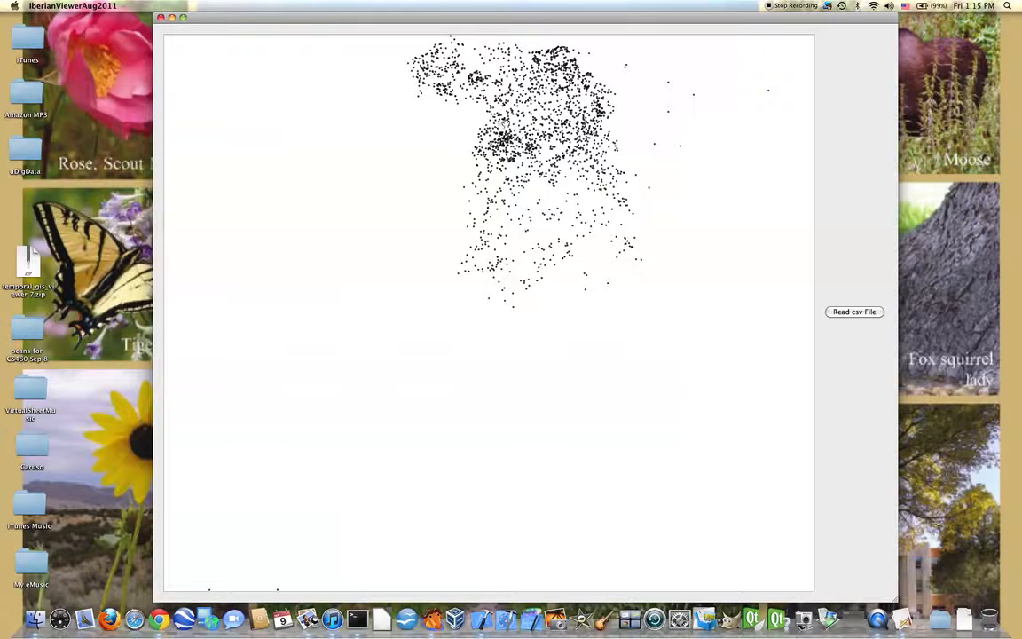
# Zoom in twice until place names like Bercimuelle and Armenteros label their points
pyautogui.click(853, 312)
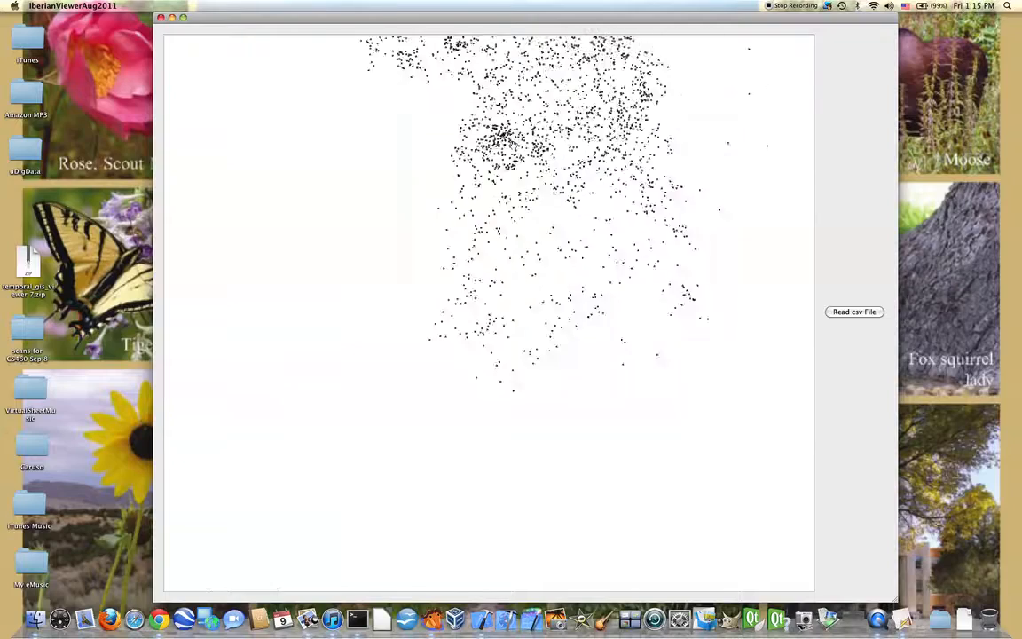
pyautogui.click(853, 313)
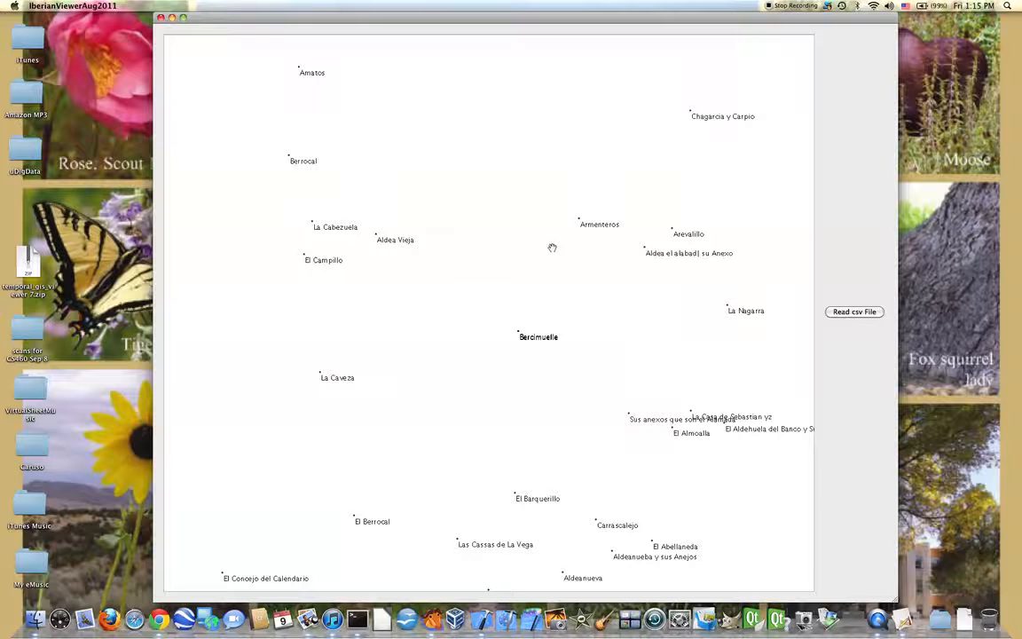
pyautogui.moveTo(540, 250)
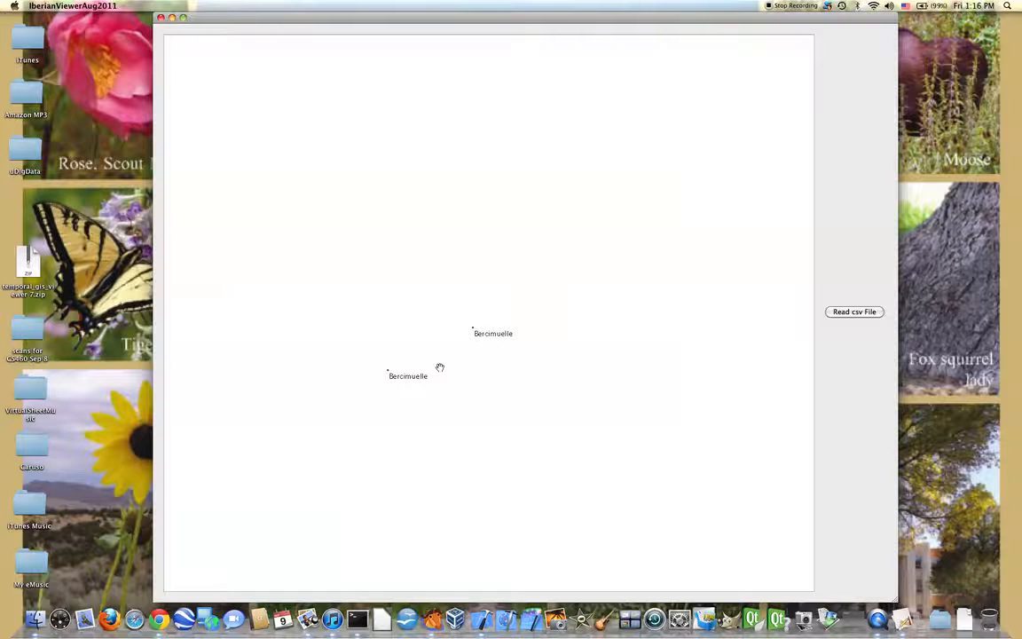
pyautogui.moveTo(442, 364)
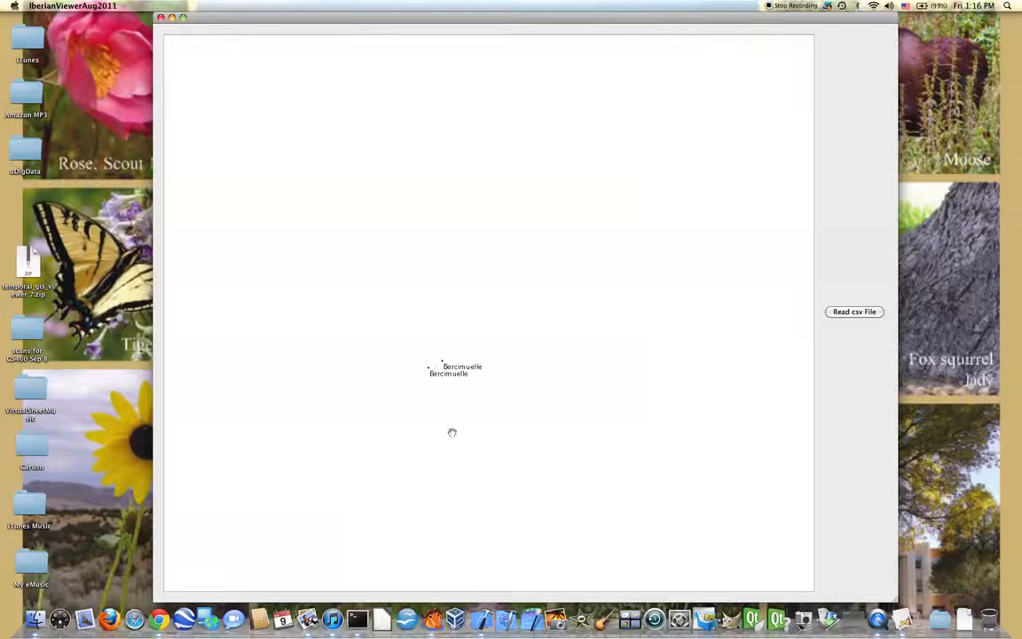
pyautogui.moveTo(474, 555)
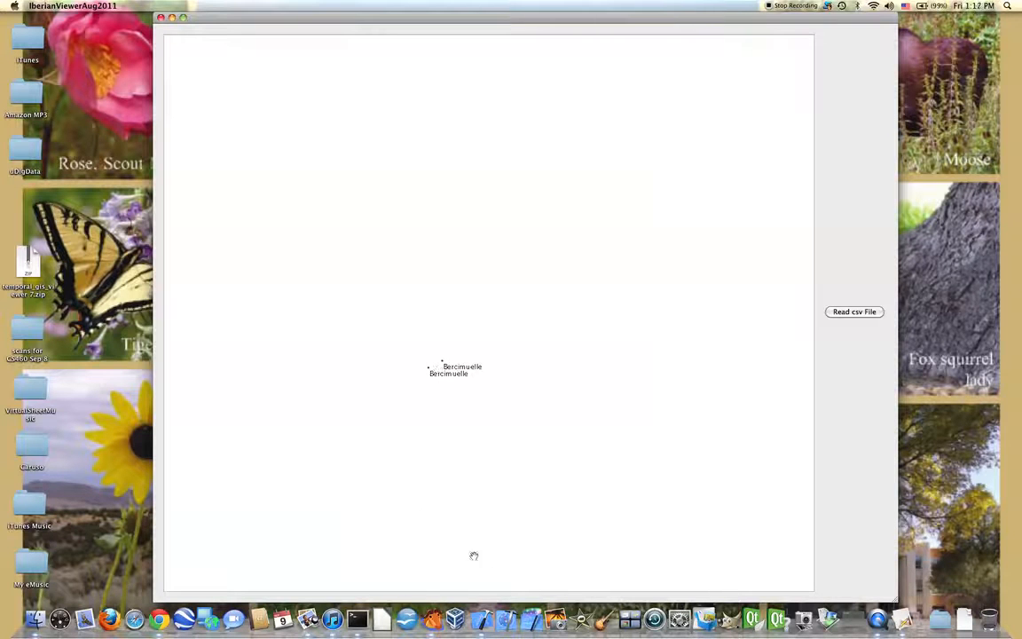
pyautogui.moveTo(430, 371)
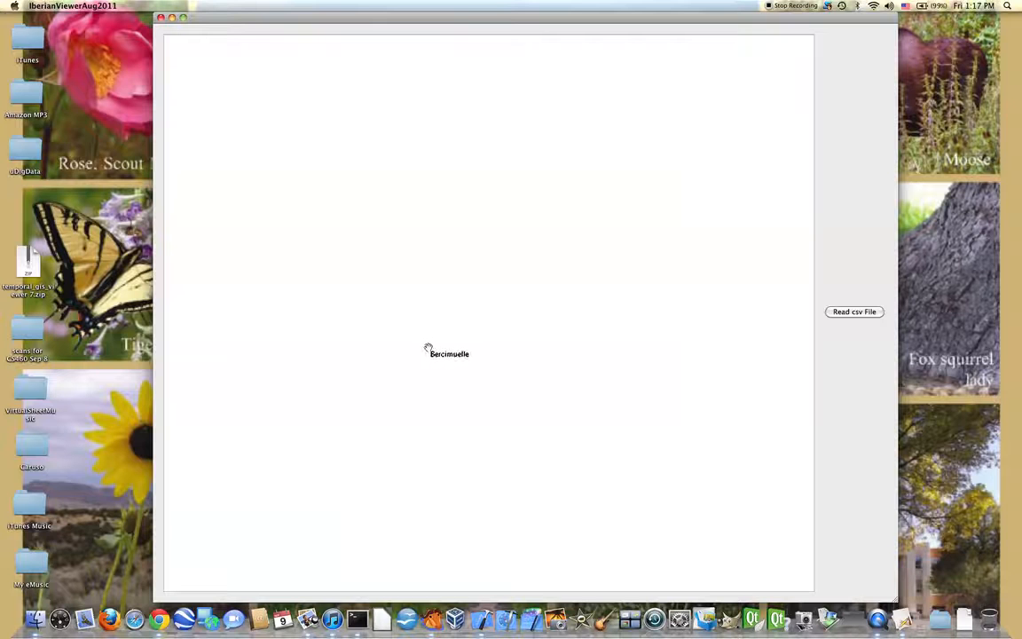
pyautogui.click(853, 312)
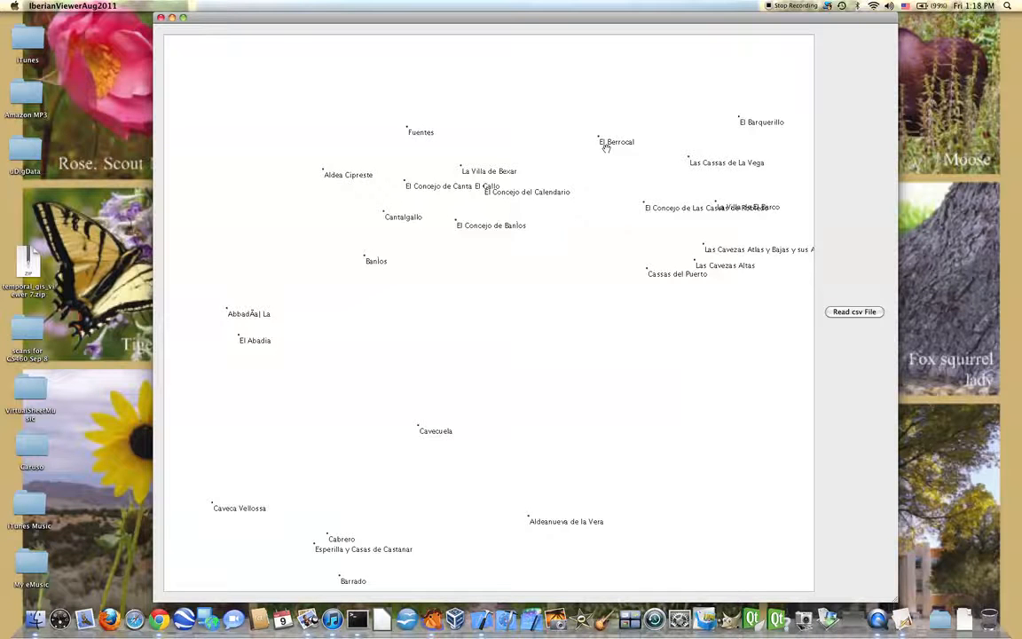
pyautogui.moveTo(599, 213)
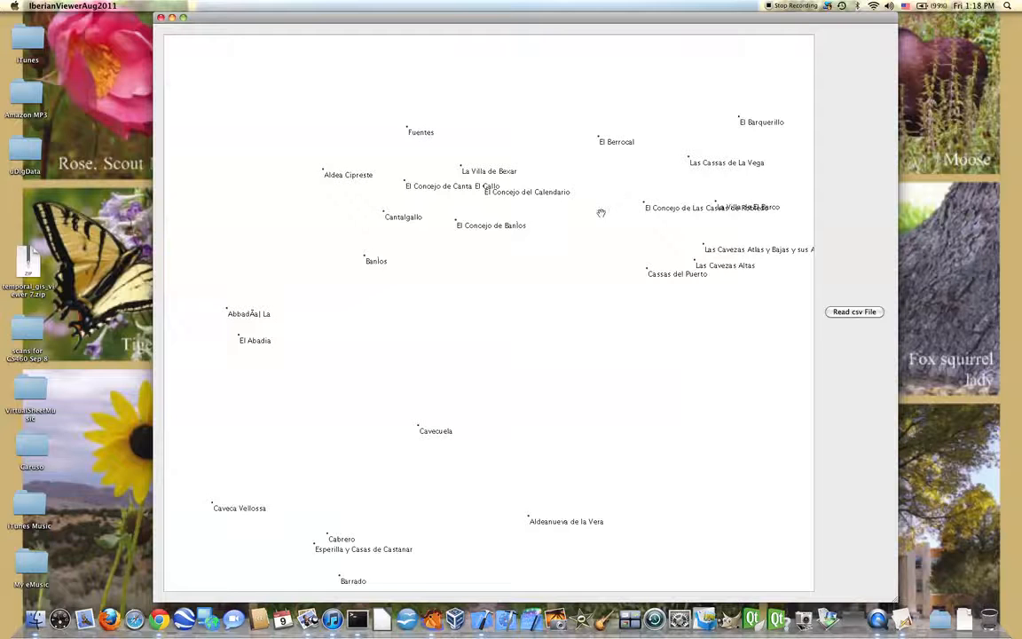
pyautogui.moveTo(621, 210)
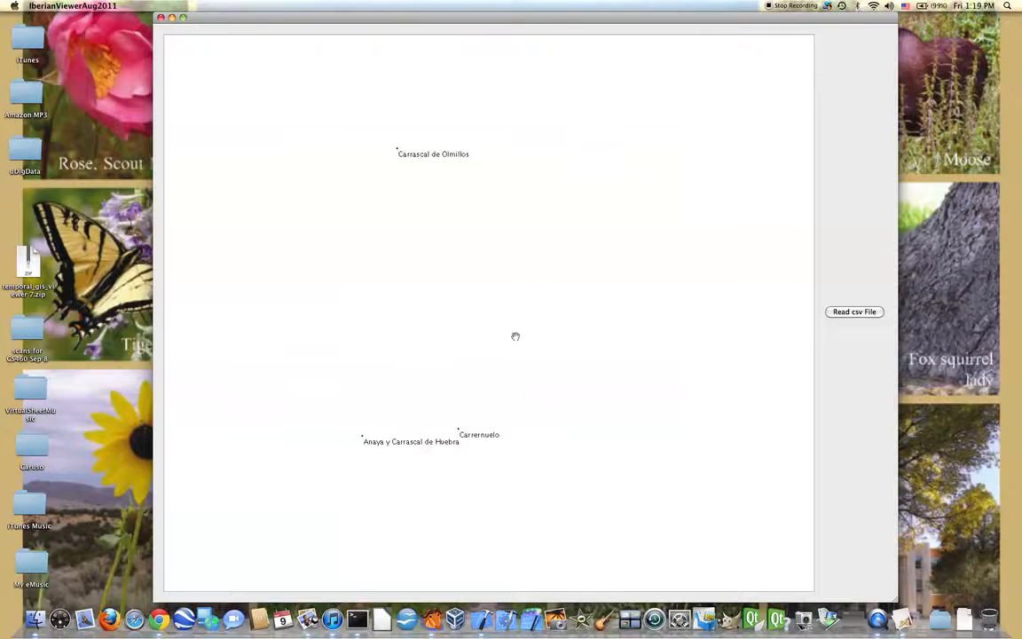
# Pan the map away from the Carrascal villages so only El Corrocal remains in view
pyautogui.moveTo(514, 337); pyautogui.dragTo(362, 399)
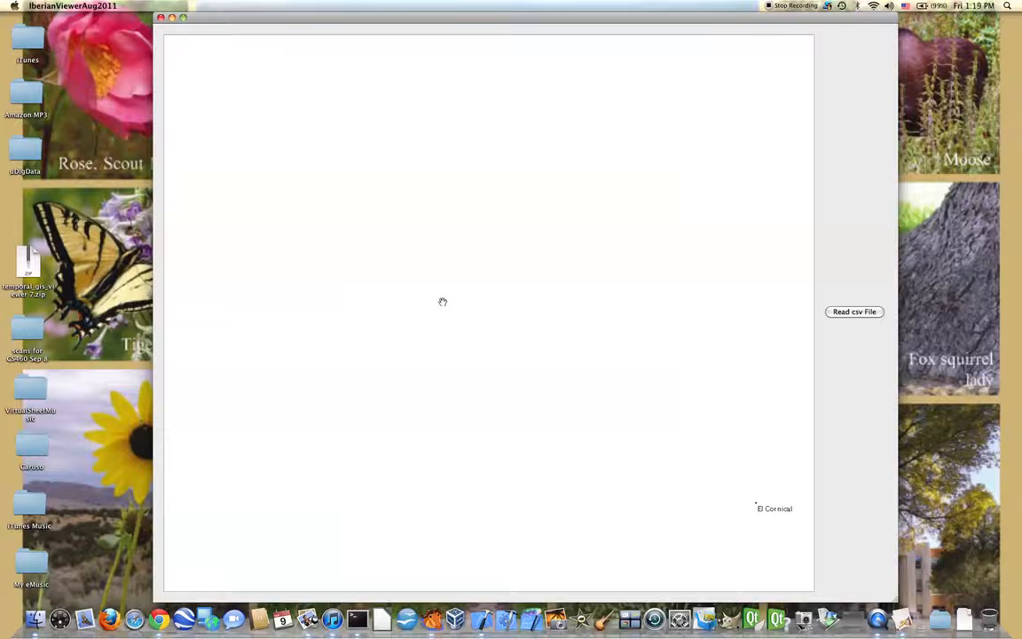
pyautogui.moveTo(442, 379)
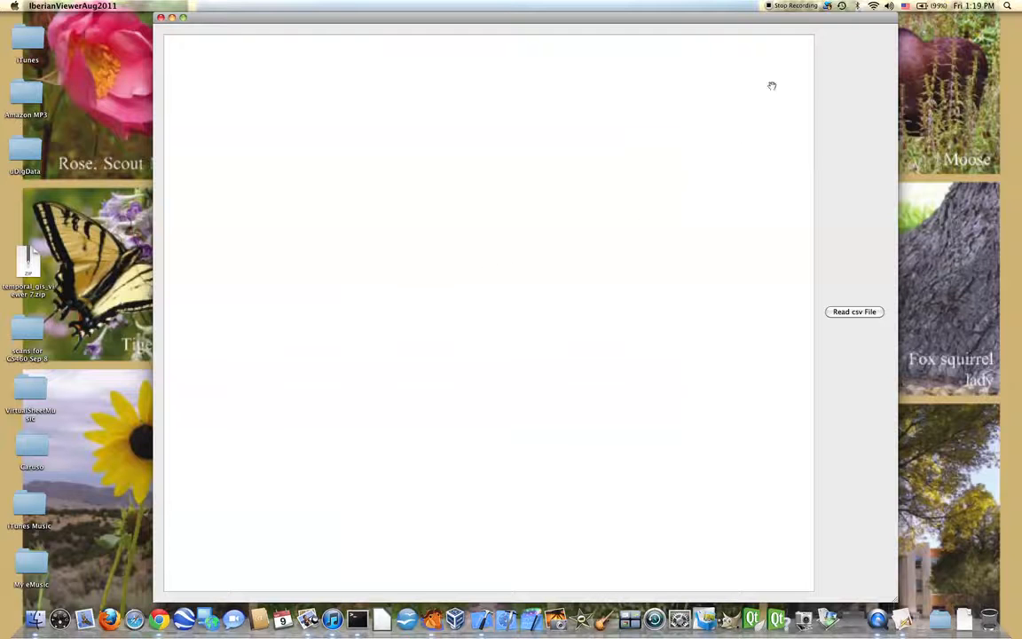
pyautogui.moveTo(621, 234)
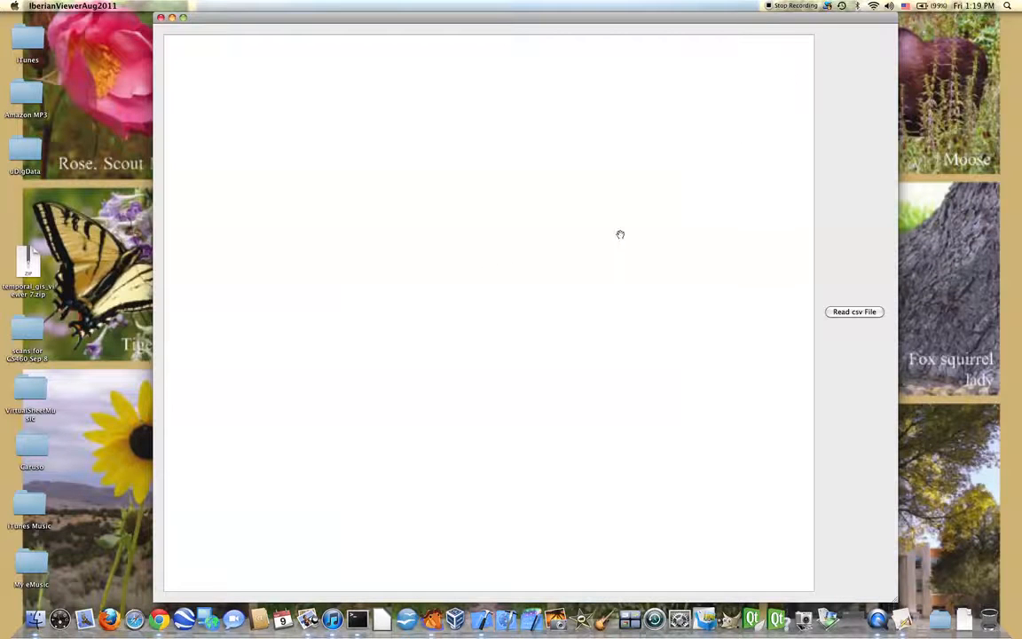
# Zoom out twice so the labels vanish and a dense field of place points returns
pyautogui.click(854, 312)
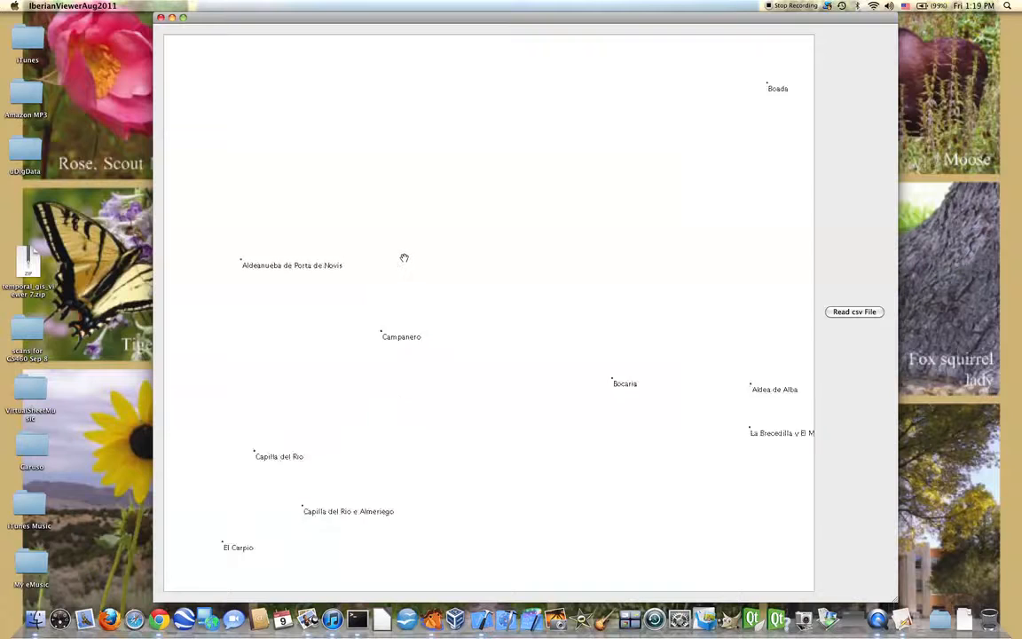
pyautogui.click(854, 312)
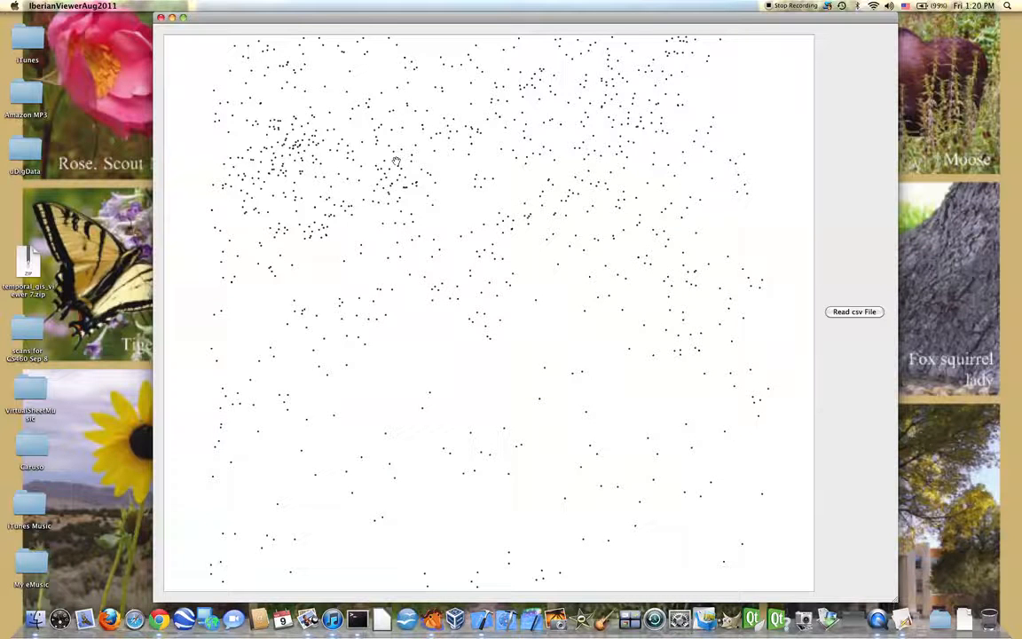
pyautogui.moveTo(514, 140)
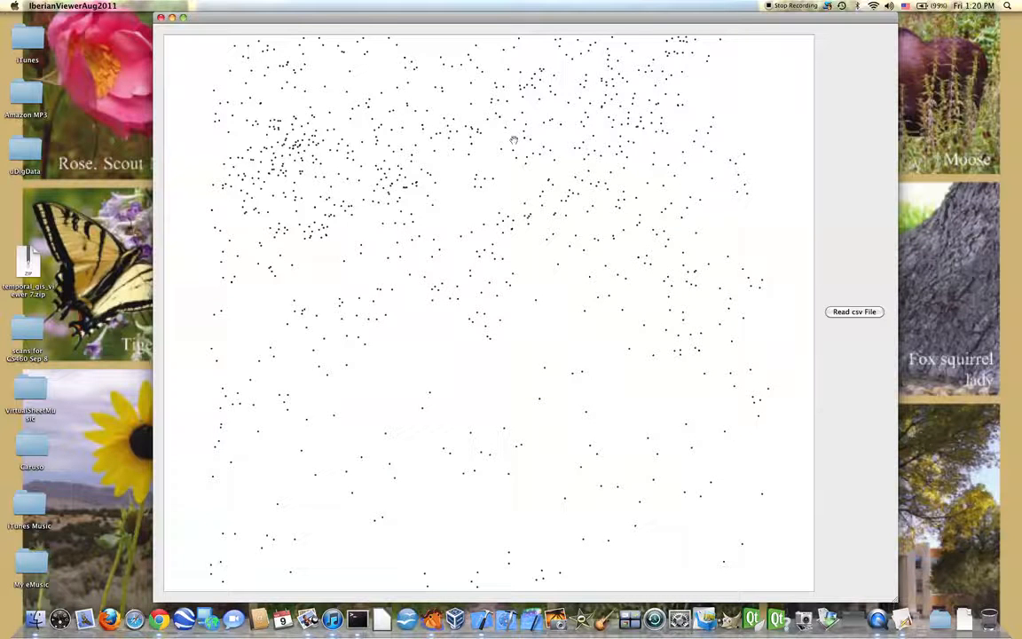
pyautogui.moveTo(440, 135)
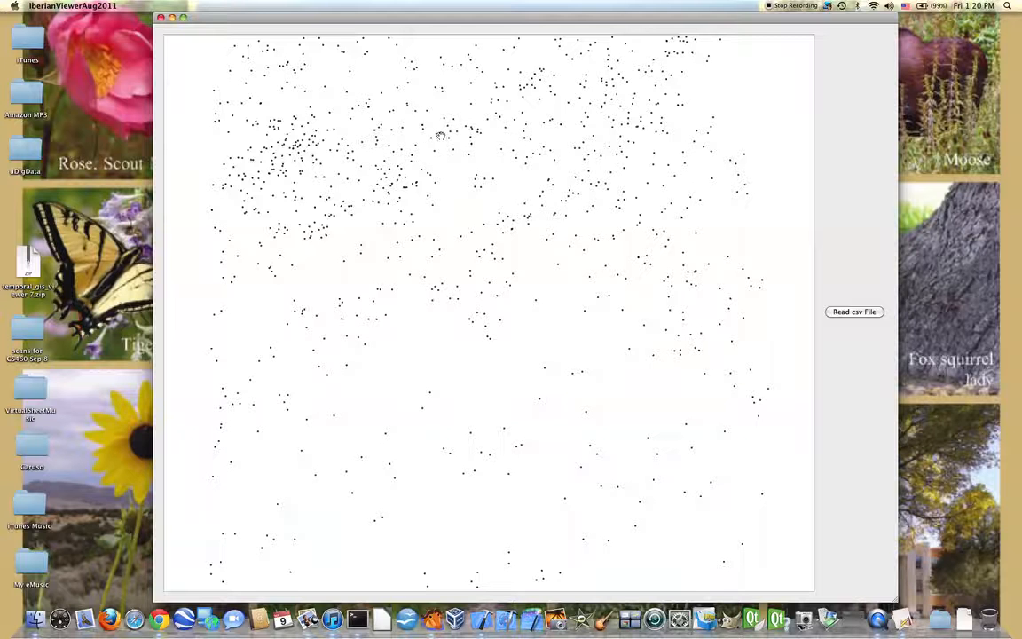
# Zoom out once more so the whole peninsula's point cloud shrinks into one compact cluster
pyautogui.click(854, 312)
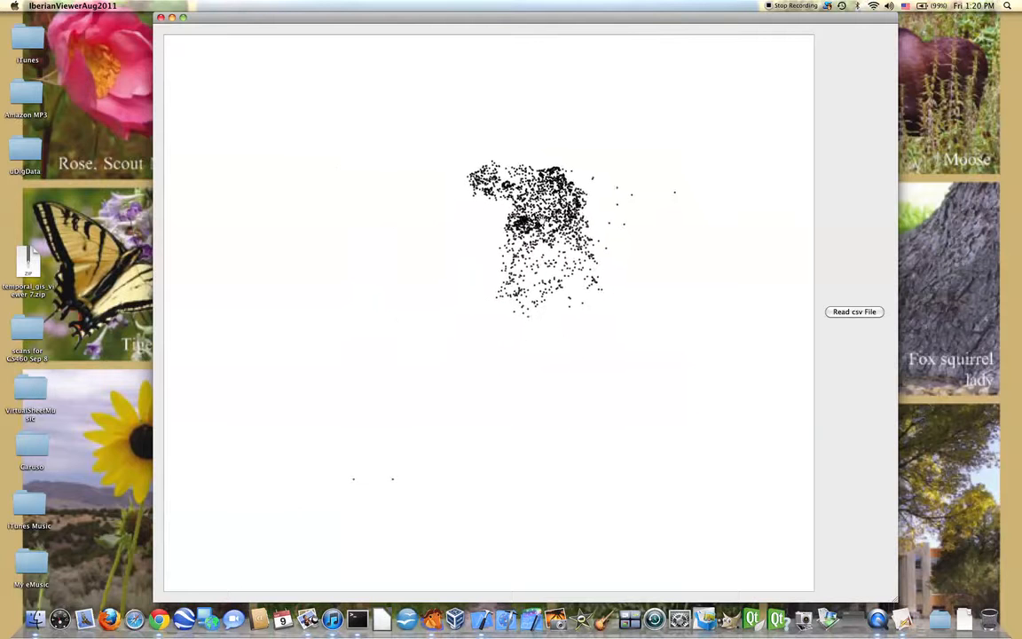
pyautogui.moveTo(355, 178)
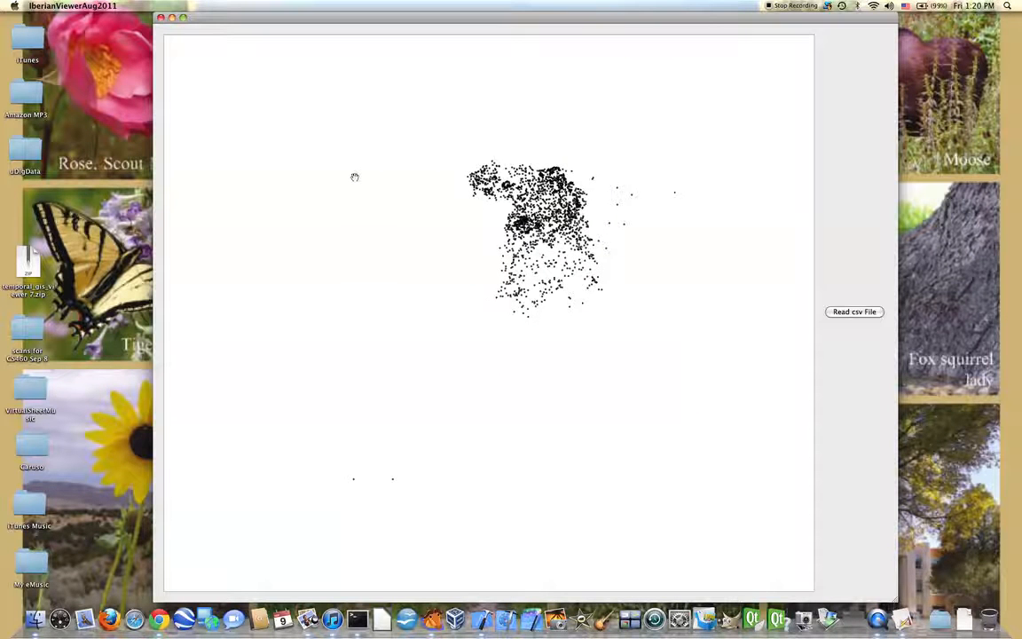